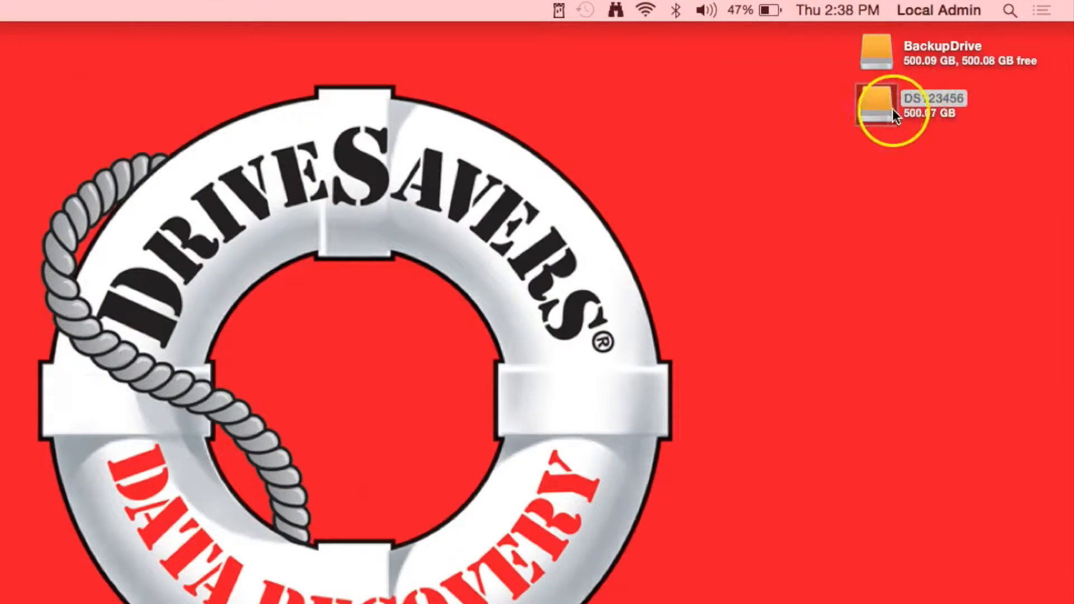
Open the DS123456 drive from its desktop icon.
double_click(877, 106)
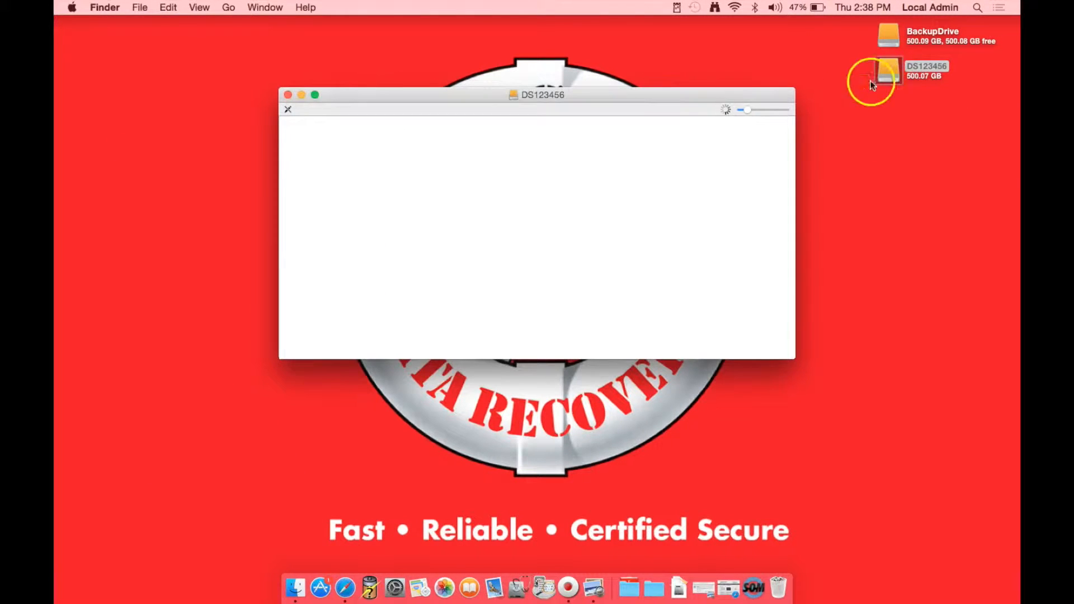
mouse_move(370, 152)
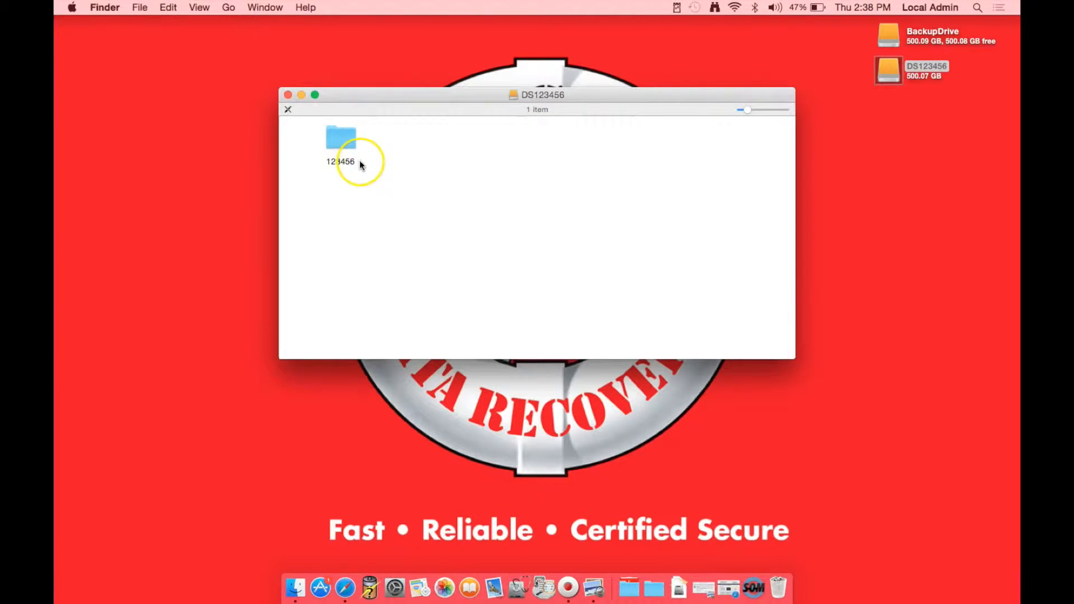
Copy the 123456 job folder from the DS123456 window onto the desktop.
click(340, 141)
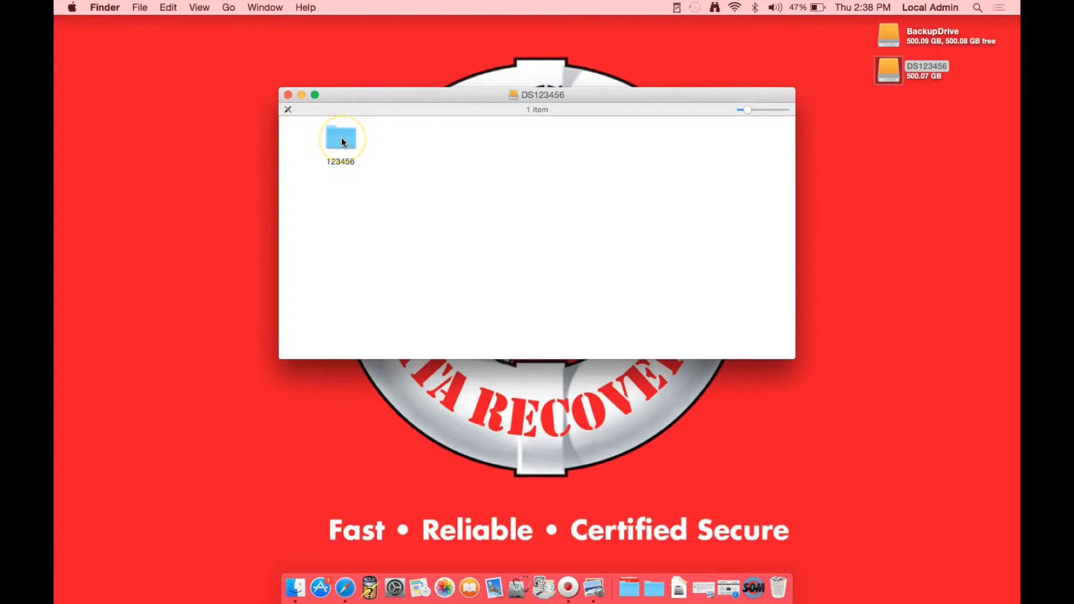
drag(340, 138, 254, 141)
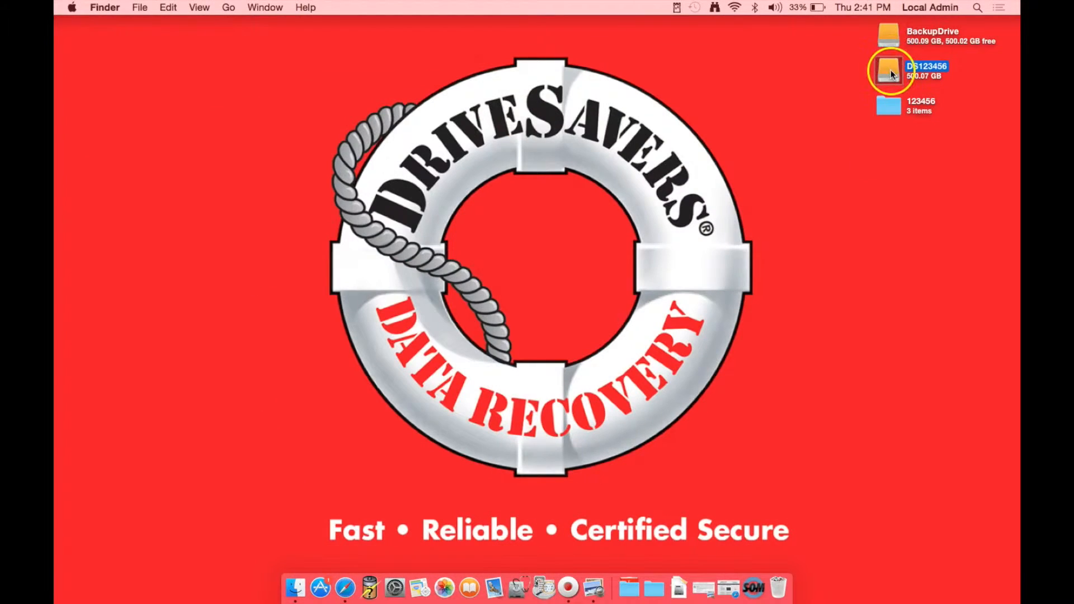
Reopen the DS123456 drive from its desktop icon.
double_click(887, 69)
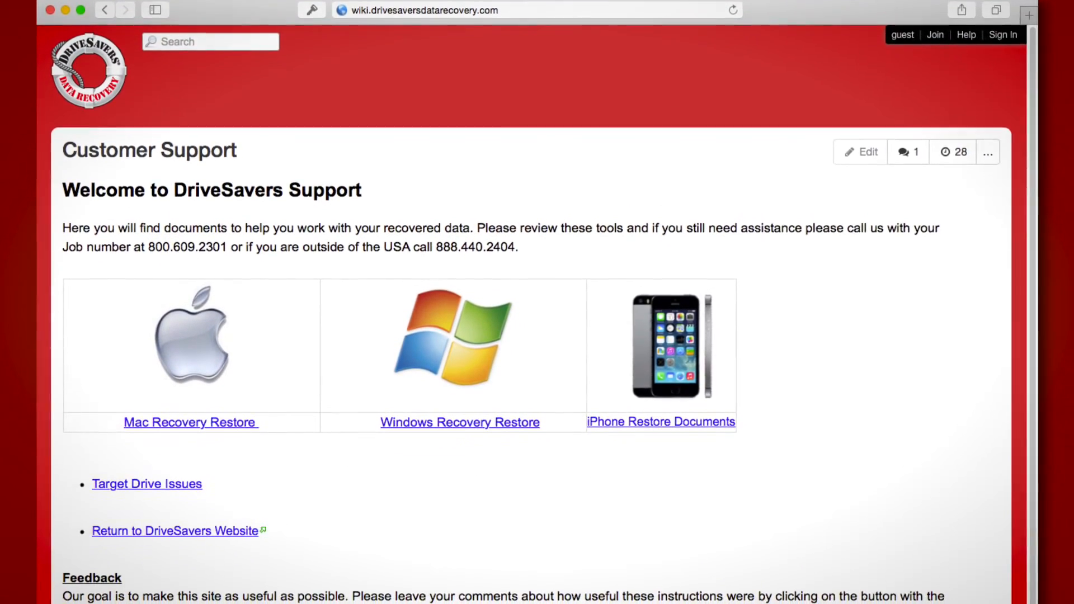
Scroll down the Customer Support page to its Feedback section.
scroll(down, 3)
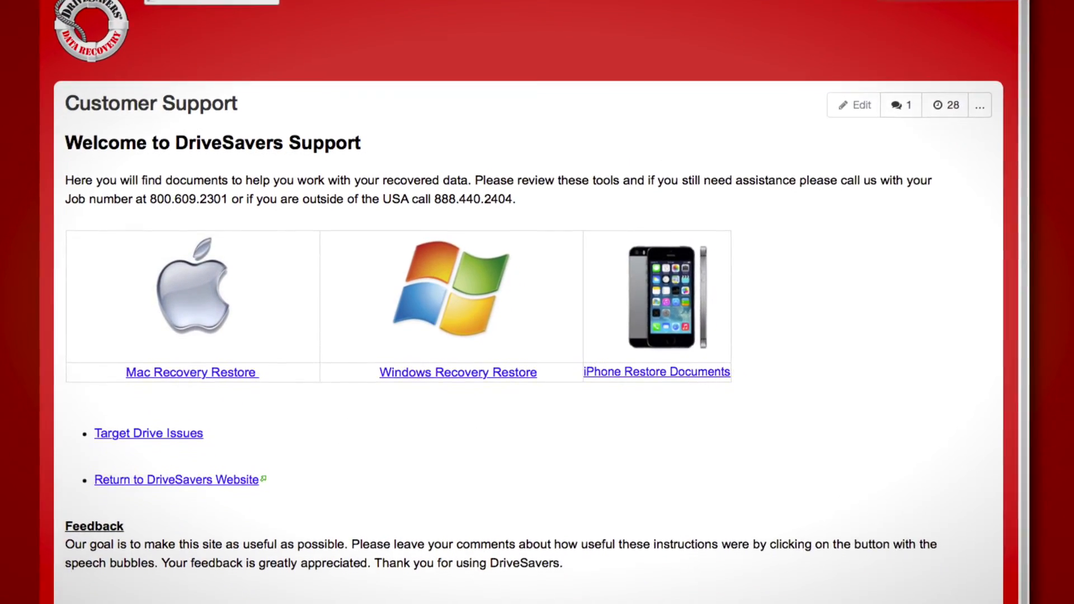